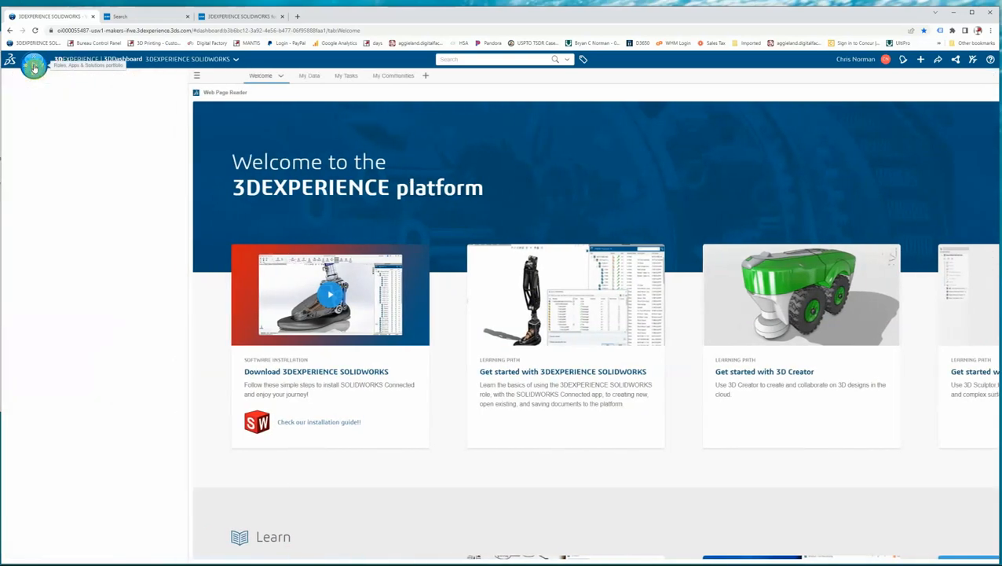
Show the Roles, Apps & Solutions panel from the compass on the dashboard
{"action": "left_click", "coordinate": [35, 66]}
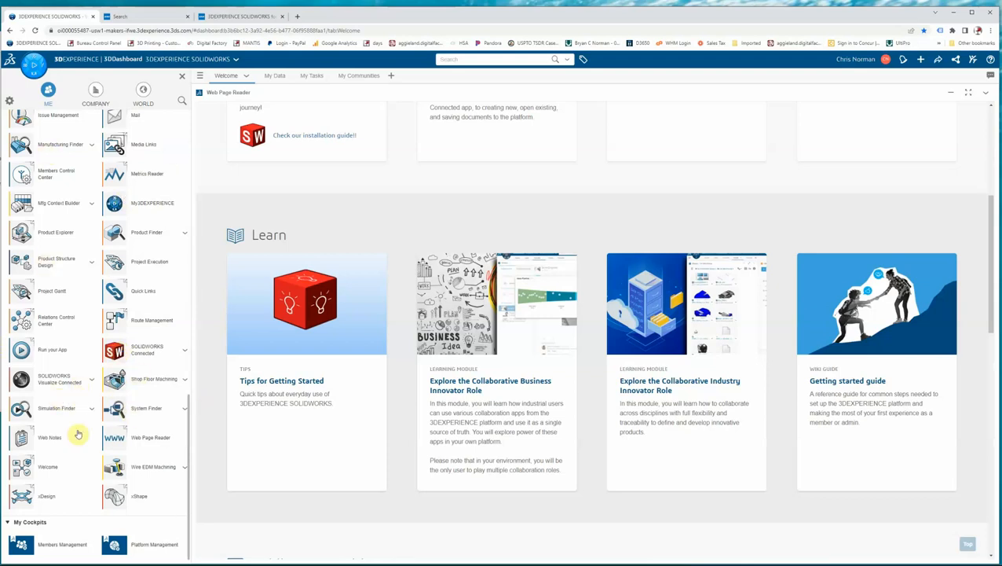